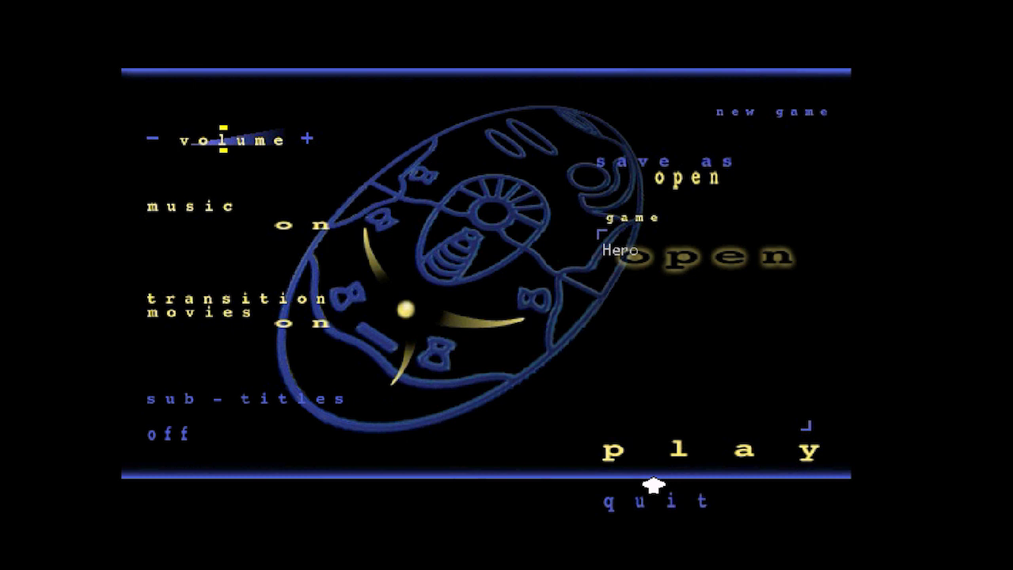
mouse_move(702, 476)
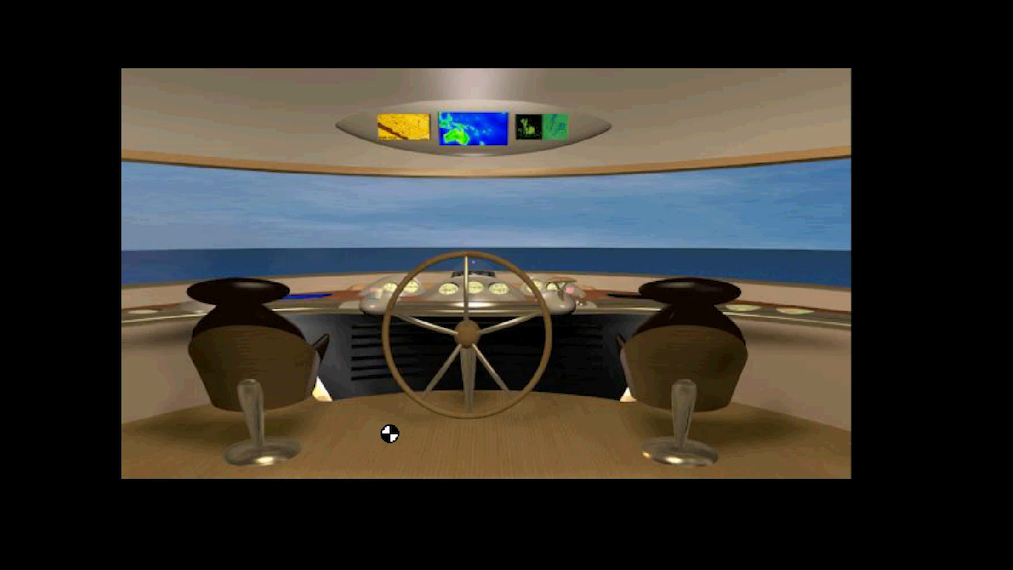
mouse_move(800, 275)
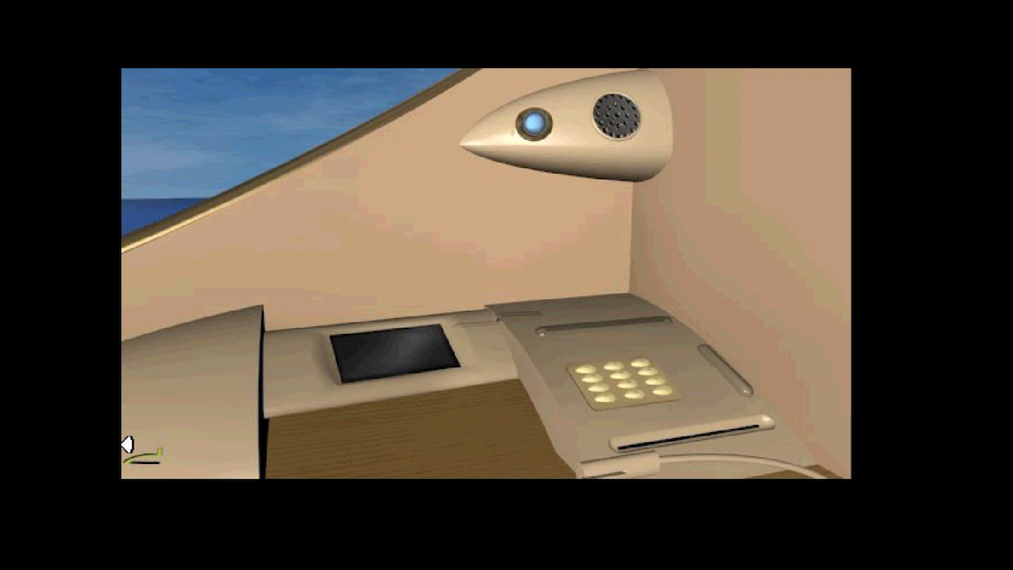
mouse_move(826, 308)
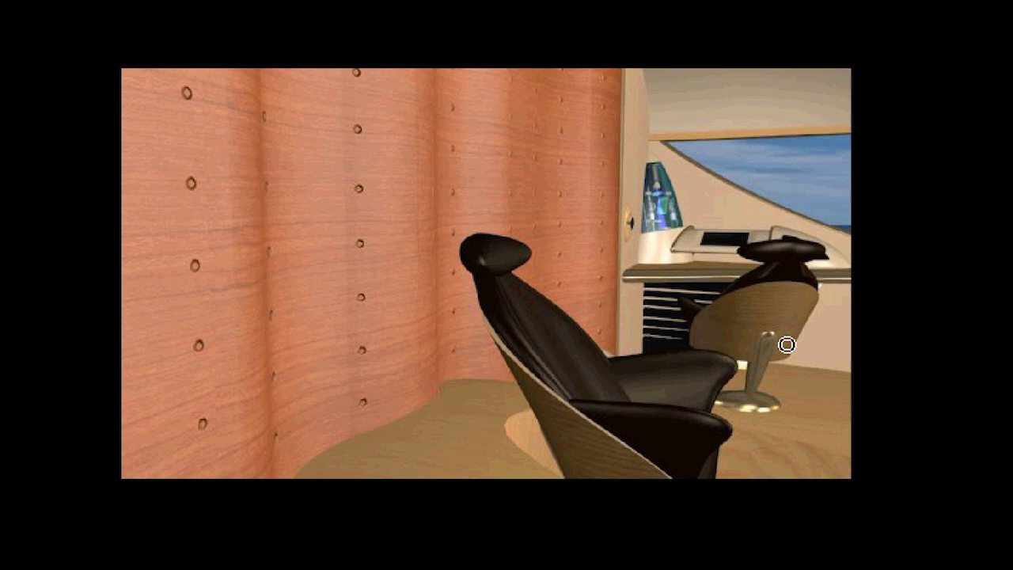
Enter VR mode and walk aft from the helm into the lounge with its wall map screen
left_click(785, 344)
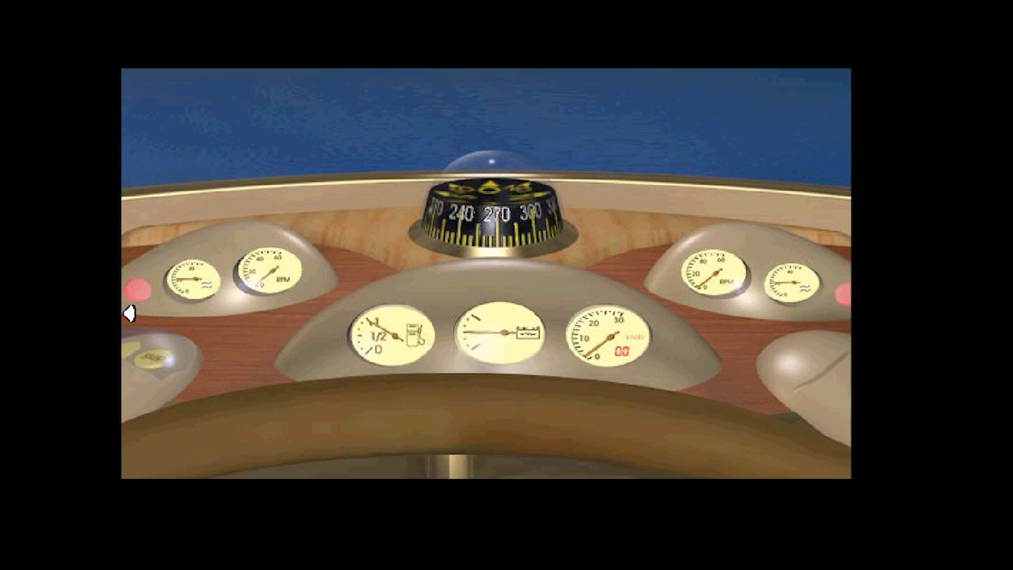
mouse_move(578, 329)
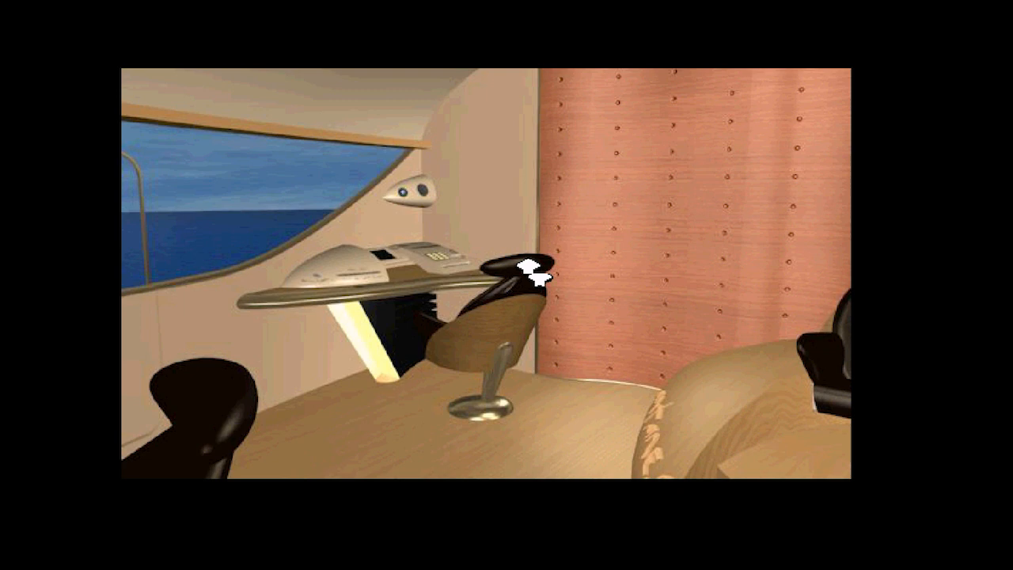
left_click(534, 273)
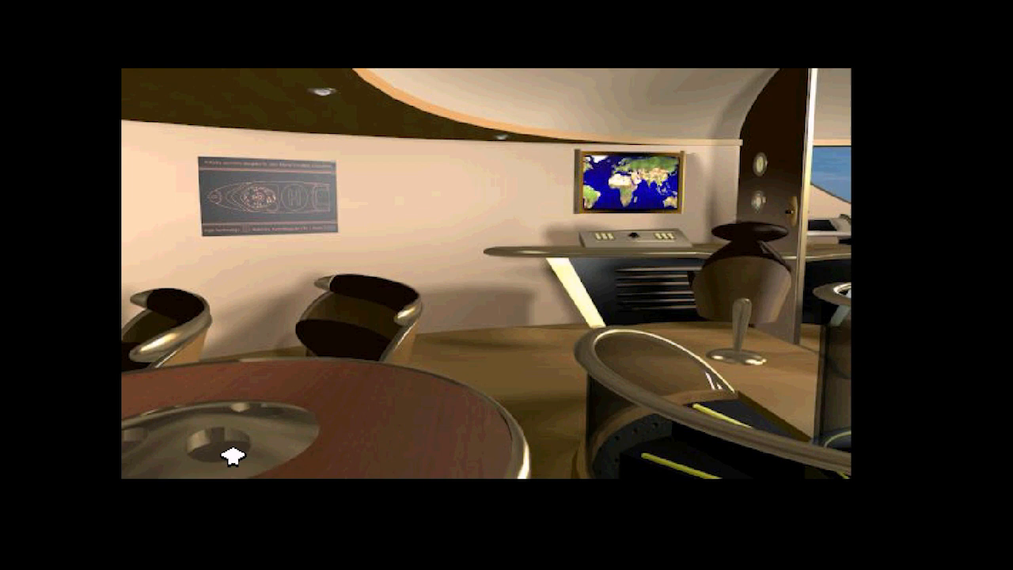
Walk off the bridge into the round gallery facing the colourful abstract painting
left_click(230, 459)
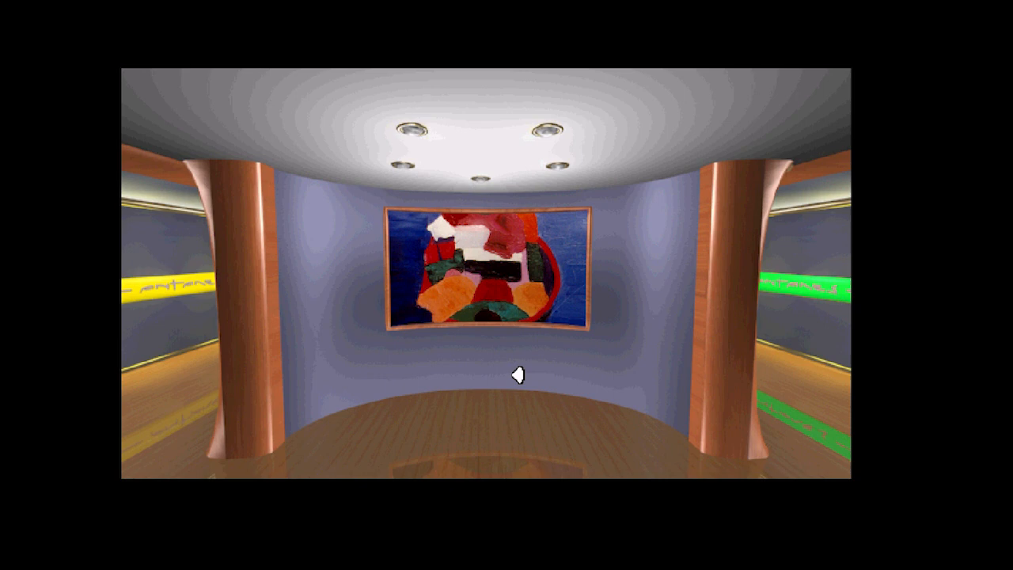
Leave the painting lobby for the submarine hangar with the suspended mini-sub
left_click(520, 376)
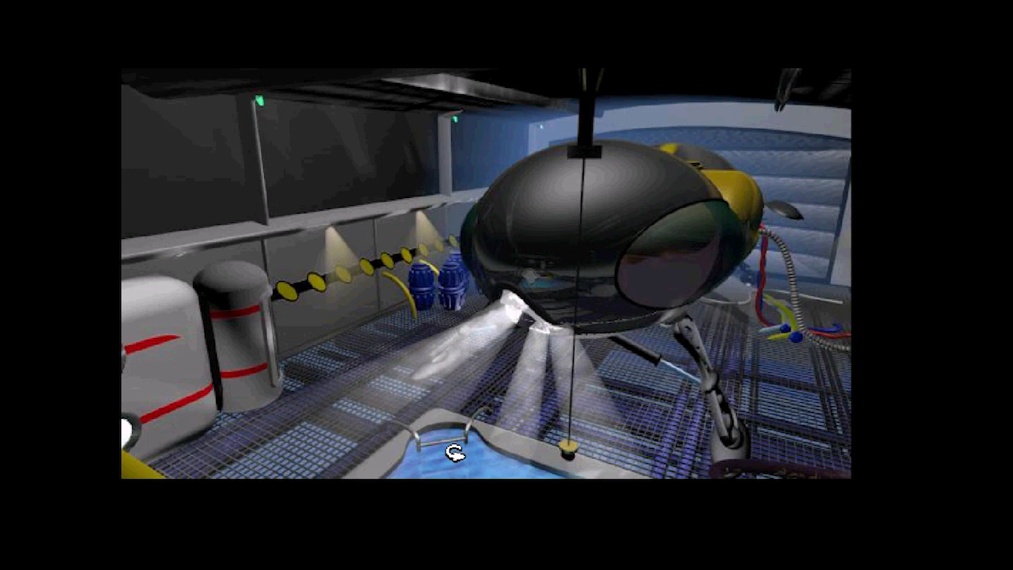
mouse_move(812, 257)
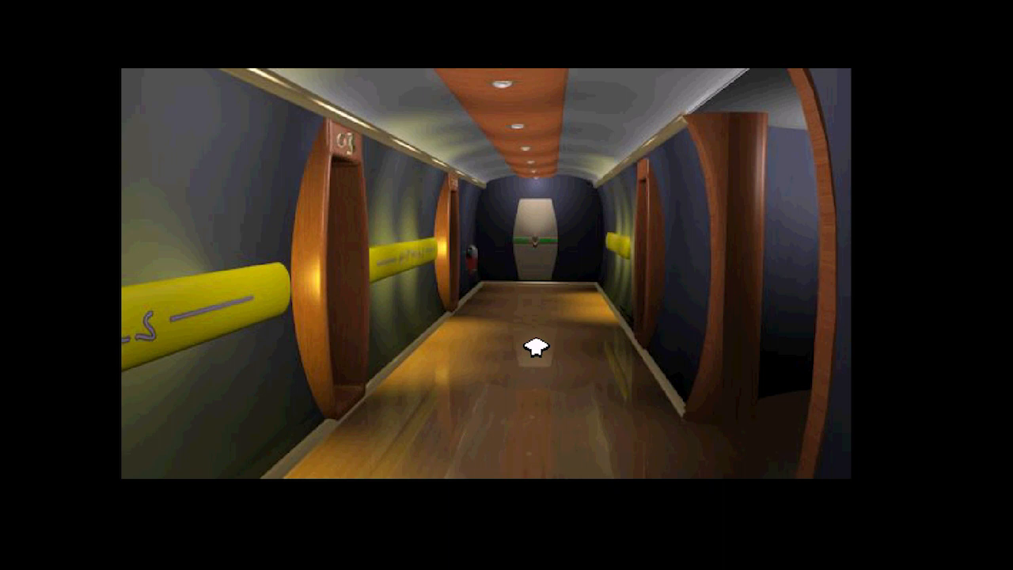
Walk along the green-banded corridor to the open doorway of cabin C7
left_click(542, 352)
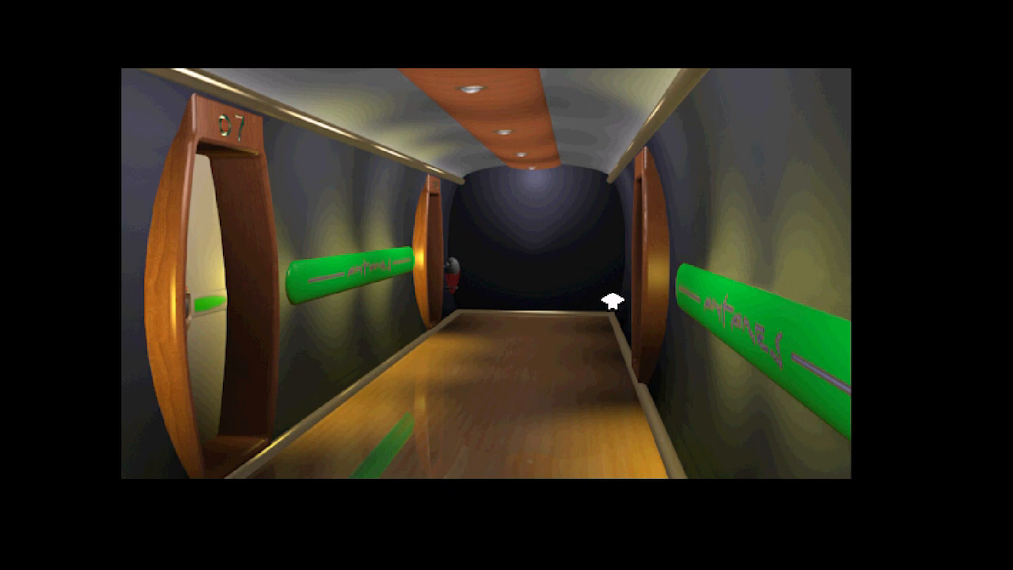
Continue past cabin C7 until the closed door of cabin C6 is in view
left_click(613, 305)
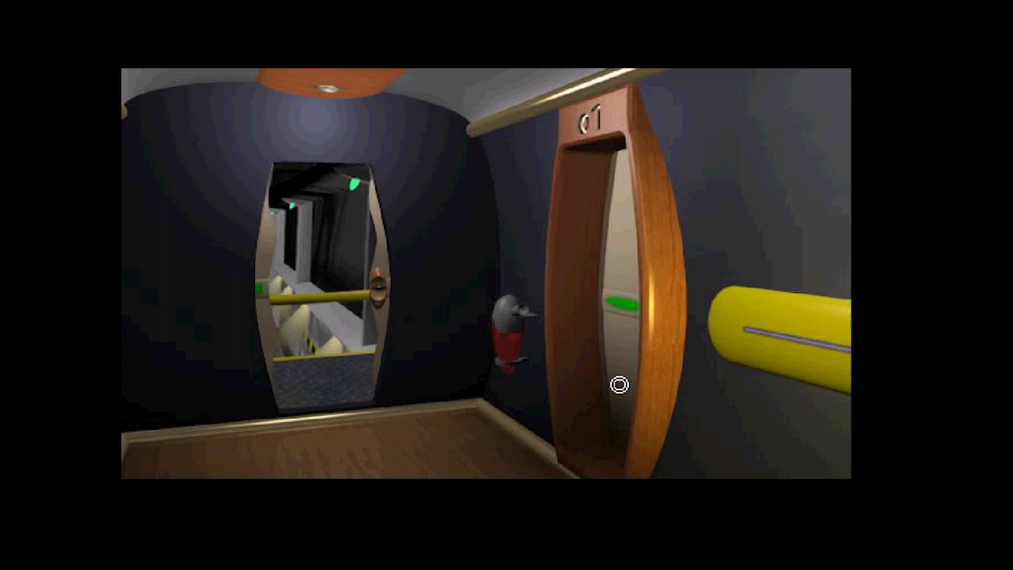
left_click(617, 386)
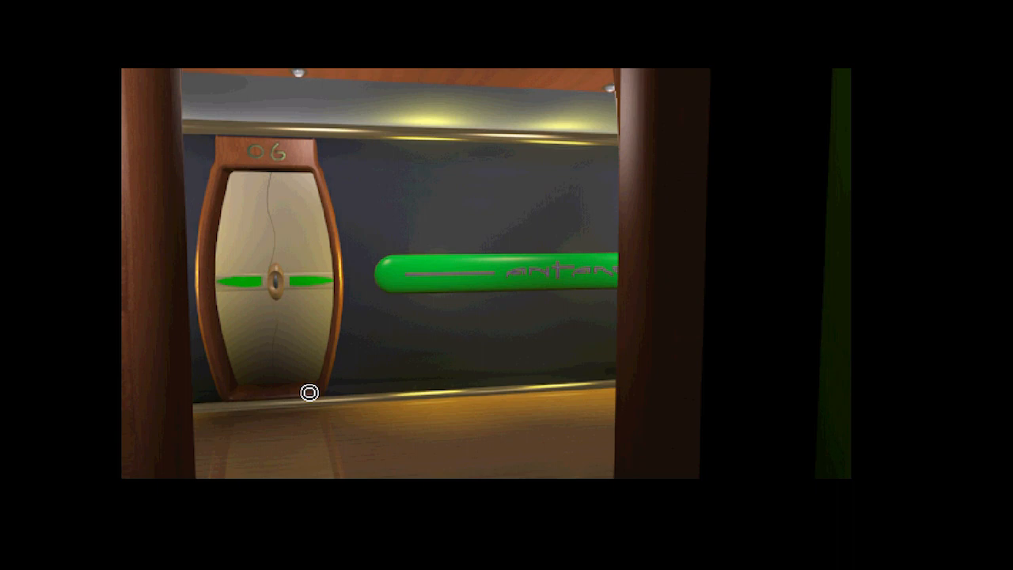
mouse_move(814, 317)
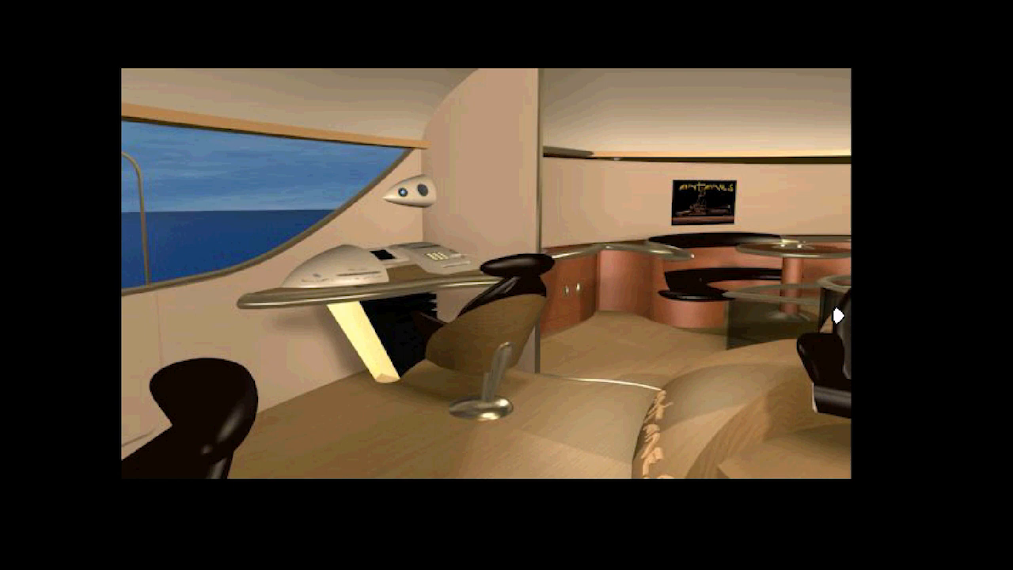
Turn in VR mode to face the helm wheel between two chairs under map screens
left_click(844, 314)
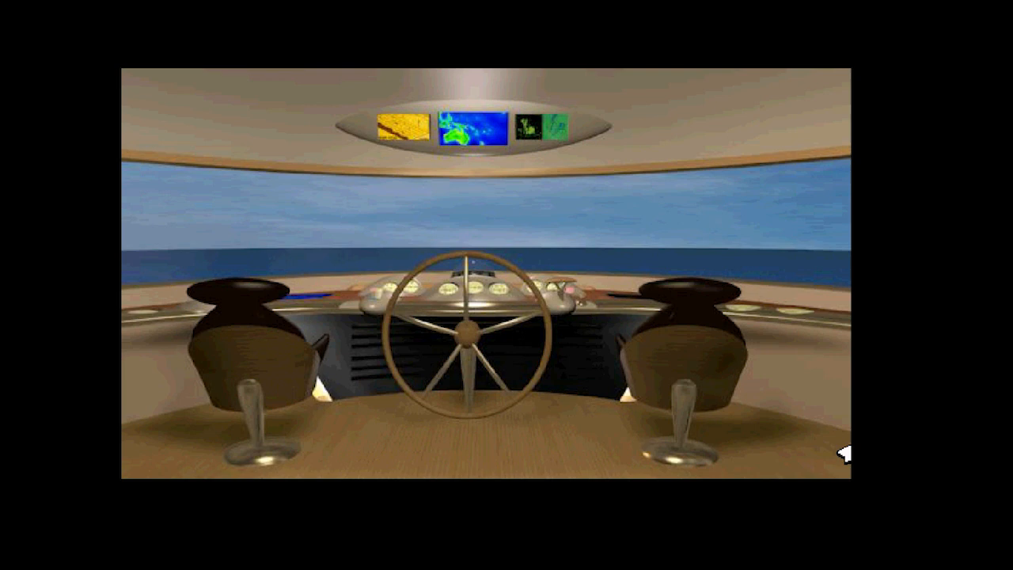
mouse_move(846, 294)
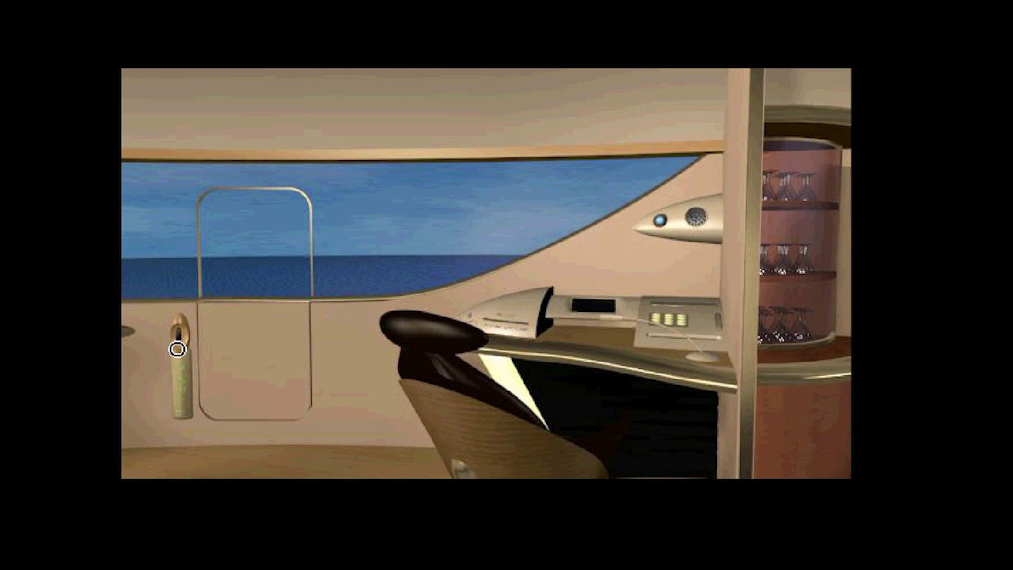
Exit the bridge and go below decks to the doorway beside cabin door 01
left_click(178, 350)
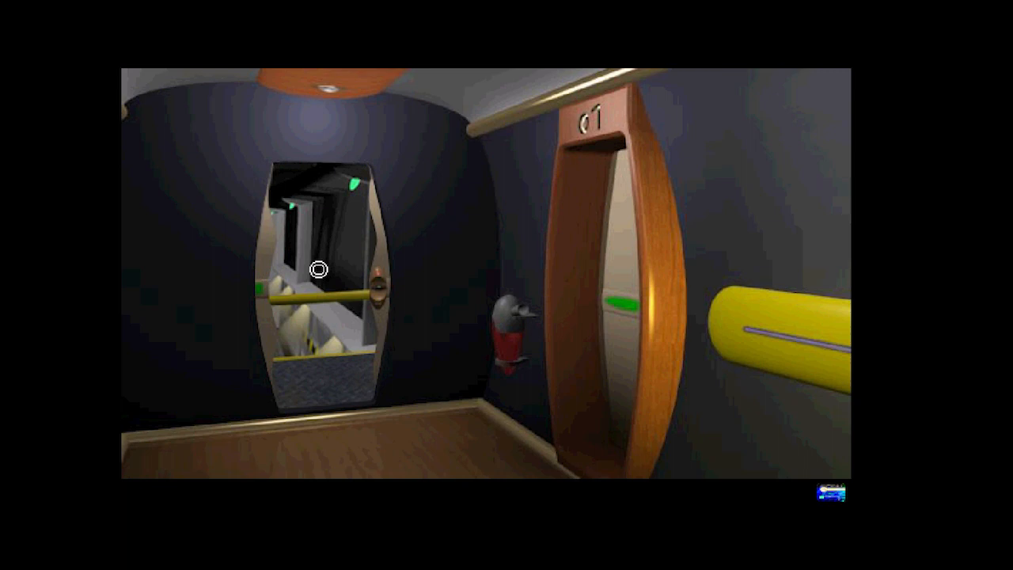
Walk into the grey engineering level, facing the sliding door beside the stairs
left_click(321, 269)
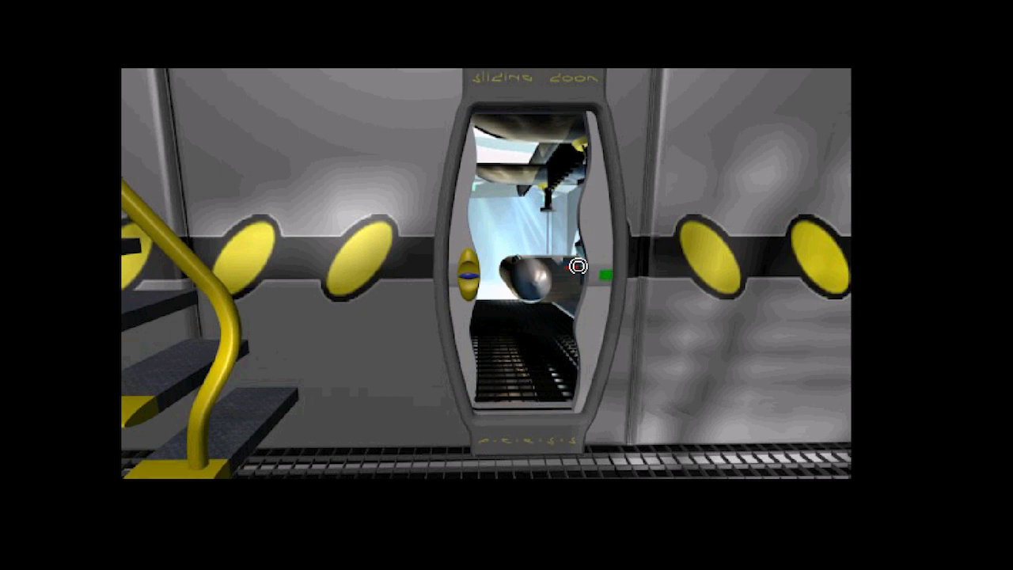
Return to the bridge and look toward the curved gauge dashboard and wall intercom
left_click(576, 273)
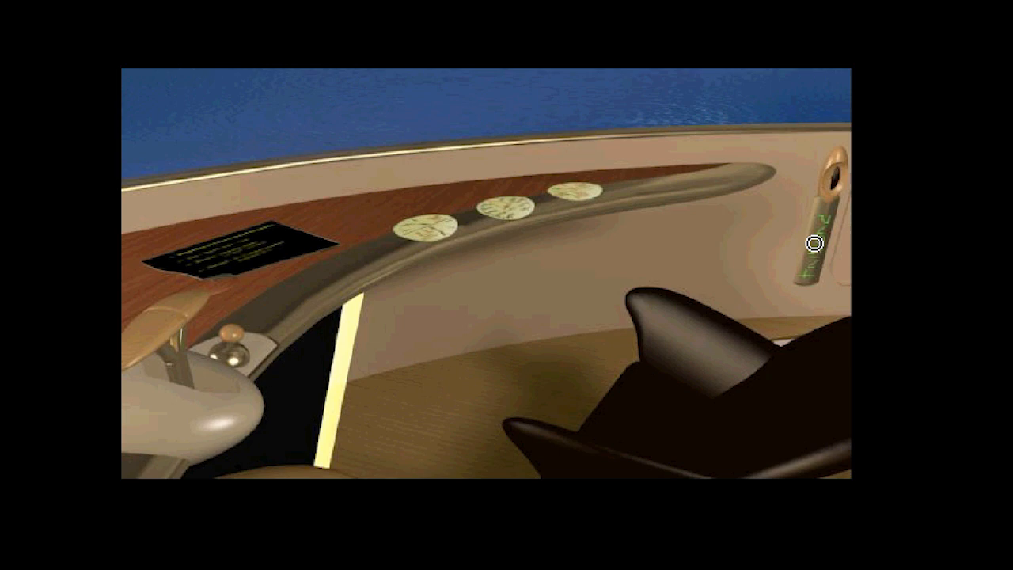
Use the bridge wall intercom, triggering the 'please insert CD 2' prompt
left_click(810, 245)
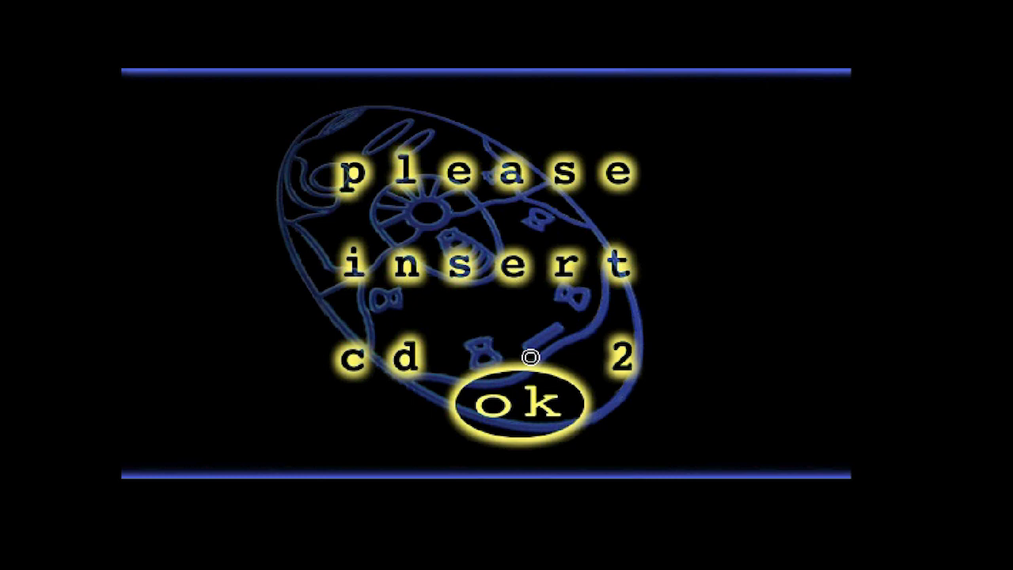
Confirm CD 2 is inserted to load the intercom listing cabins 01–06, Bridge and Station Bay
left_click(523, 405)
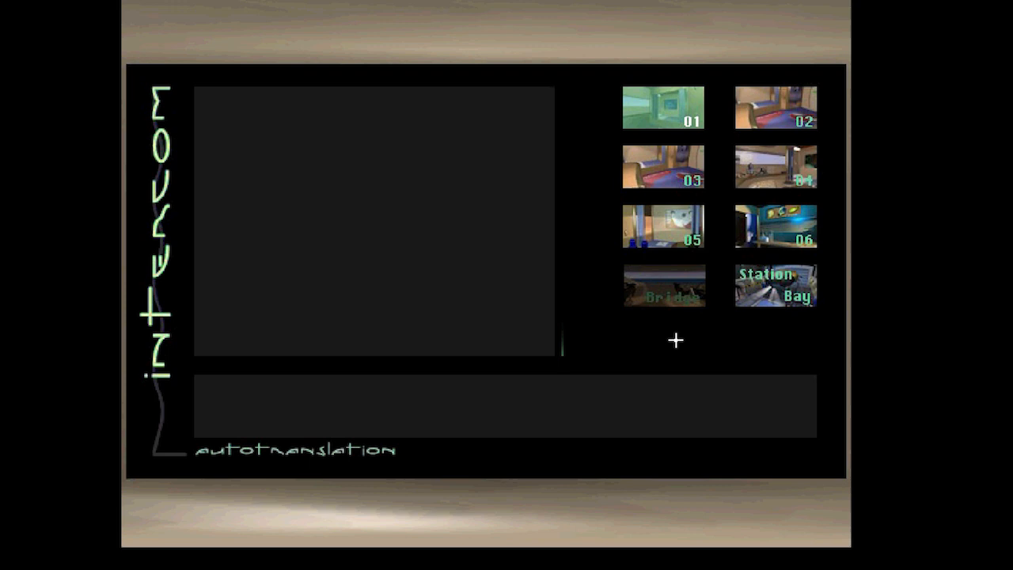
Call a crew cabin and listen until they say there are no secrets with Edward
left_click(776, 107)
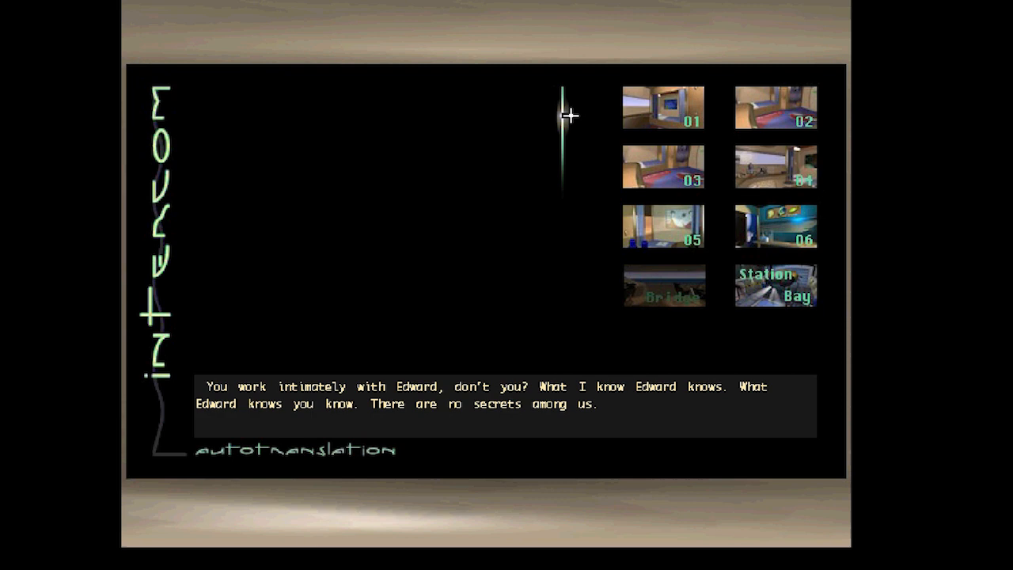
mouse_move(630, 227)
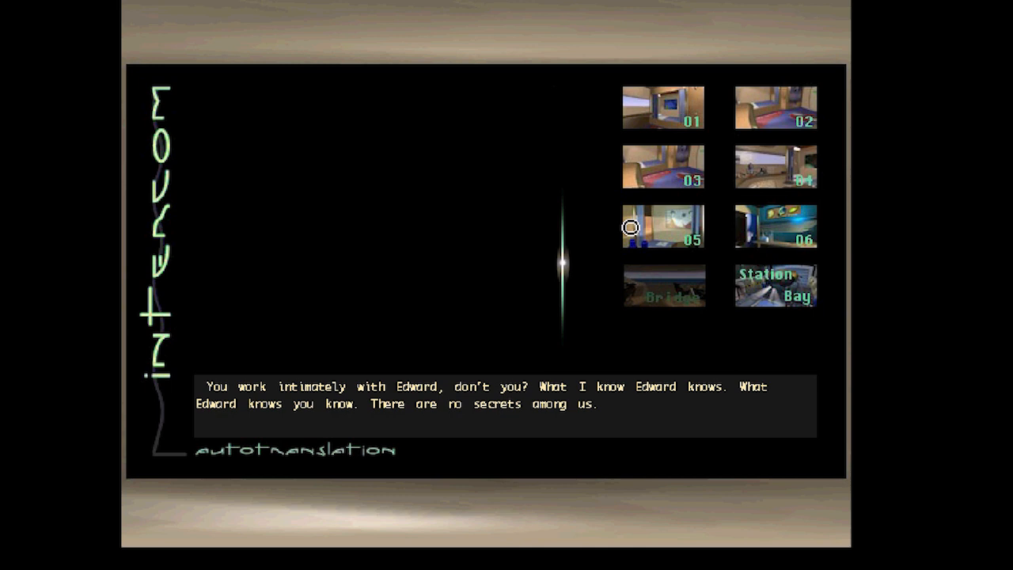
Call cabin 05 and ask 'What do you do?' and 'What is Worldwide Heritage?'
left_click(663, 226)
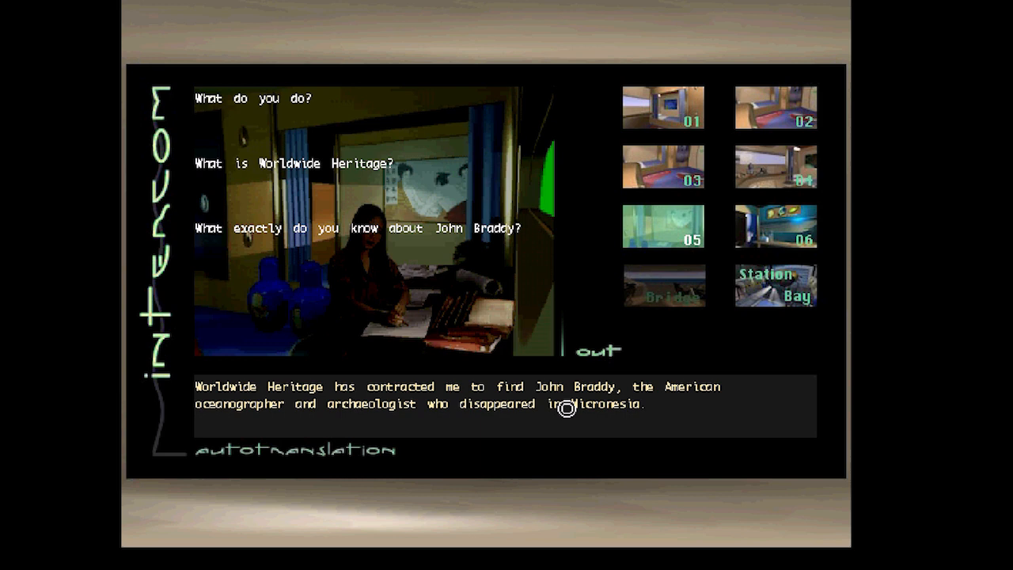
mouse_move(316, 212)
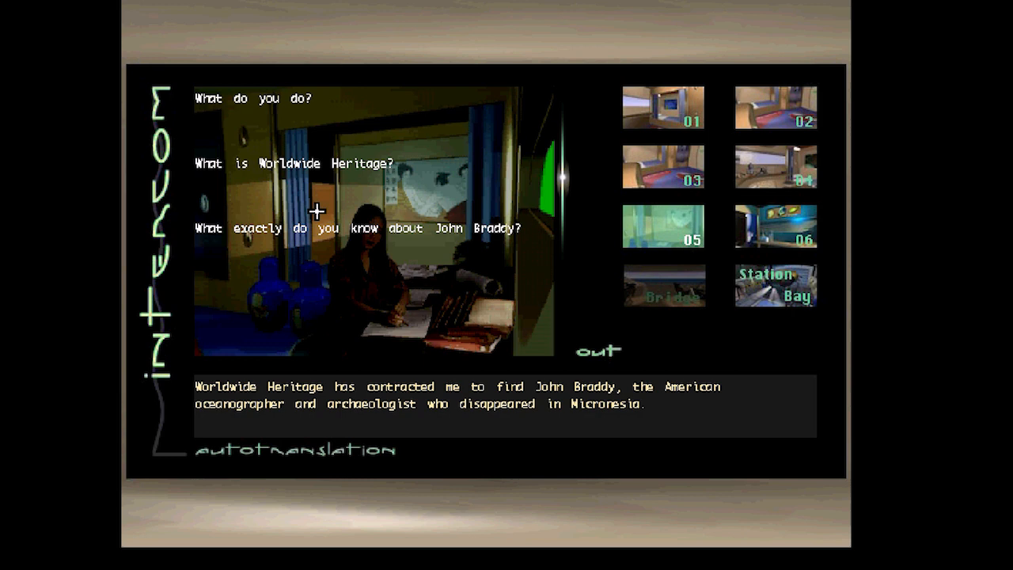
left_click(318, 228)
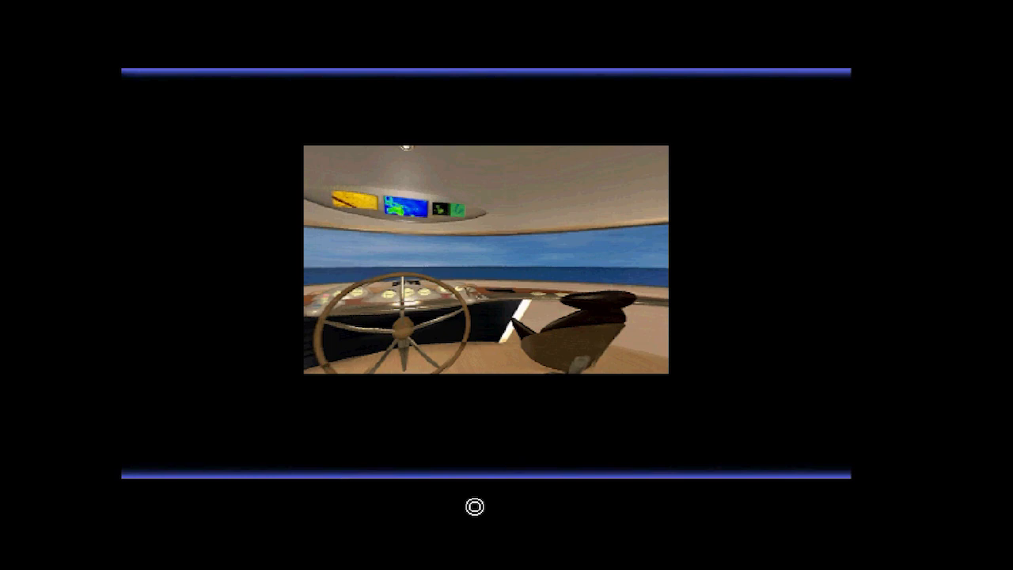
mouse_move(322, 262)
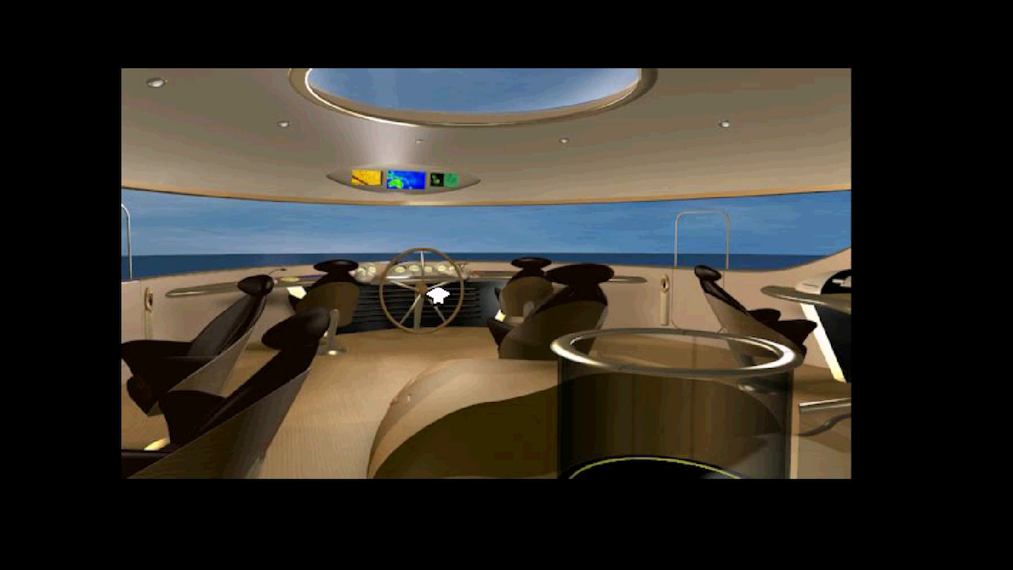
Zoom in on the helm's compass and RPM and speed gauges
left_click(427, 300)
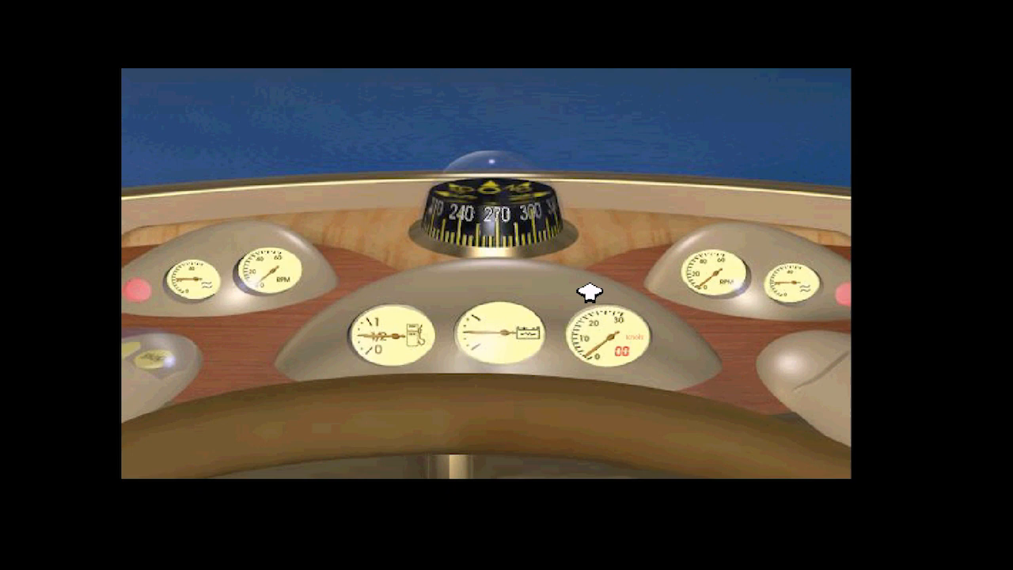